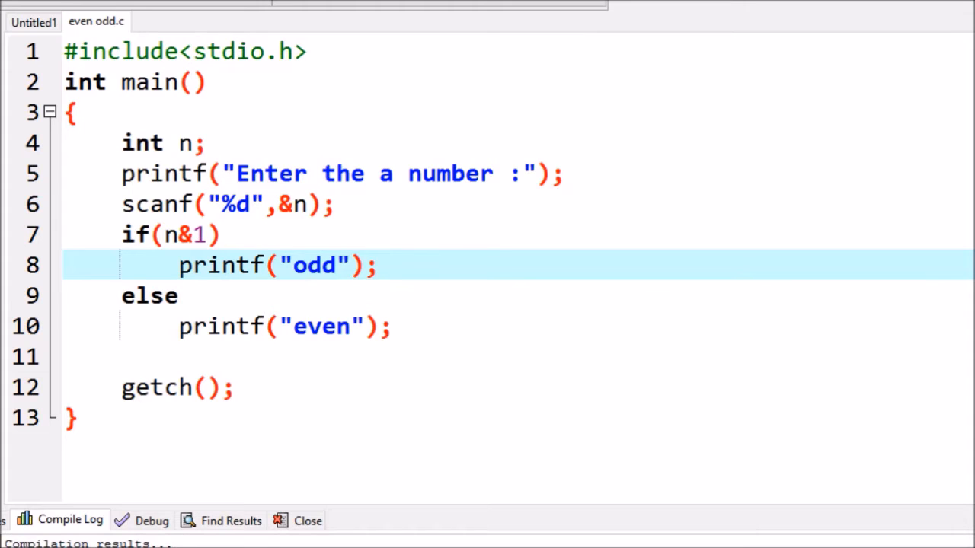
{"action": "mouse_move", "coordinate": [424, 150]}
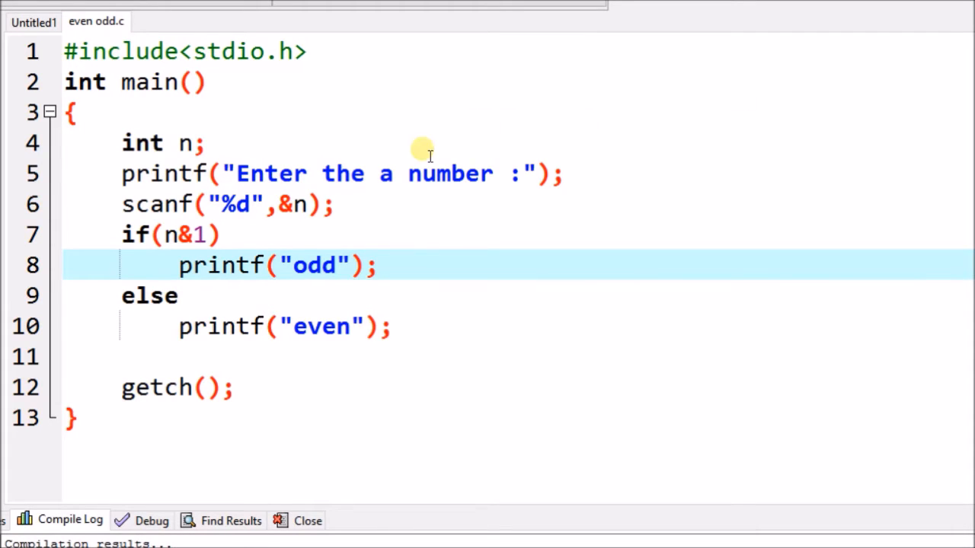
{"action": "mouse_move", "coordinate": [170, 235]}
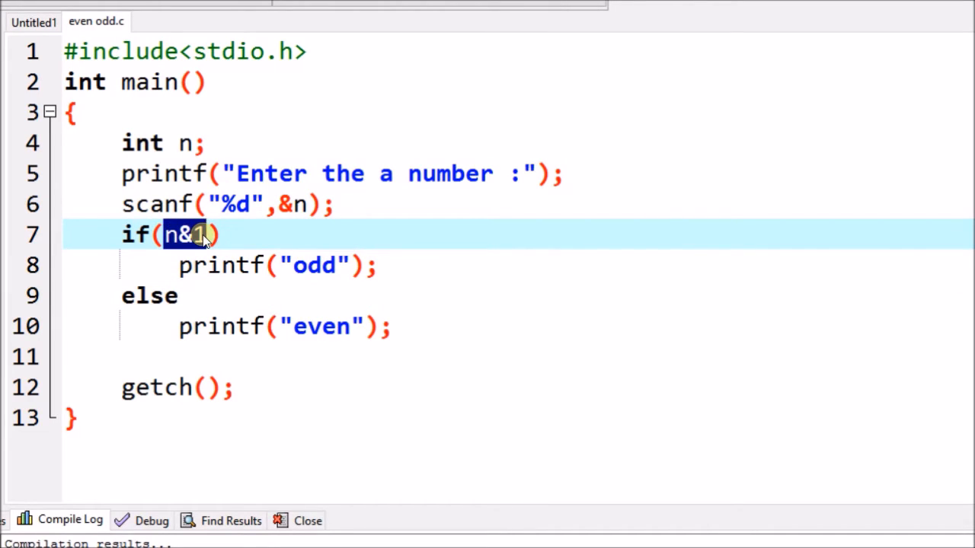
{"action": "mouse_move", "coordinate": [262, 280]}
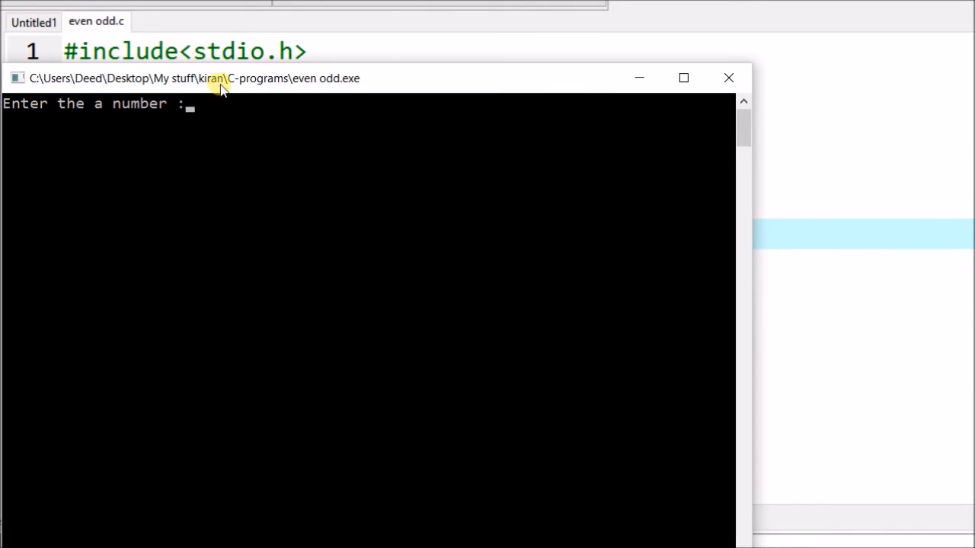
- Compile and run 'even odd.c' so its console waits for a number
{"action": "type", "text": "5"}
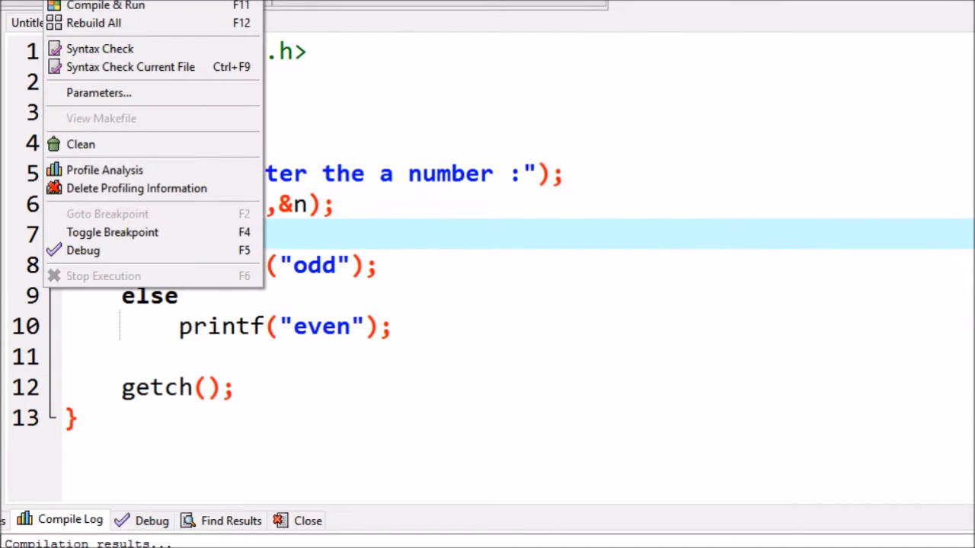
{"action": "mouse_move", "coordinate": [105, 7]}
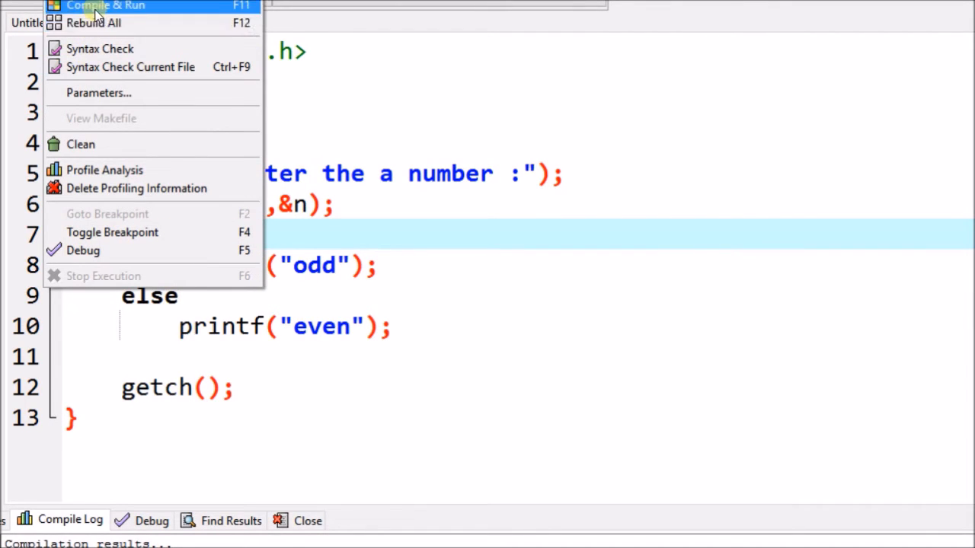
{"action": "left_click", "coordinate": [105, 6]}
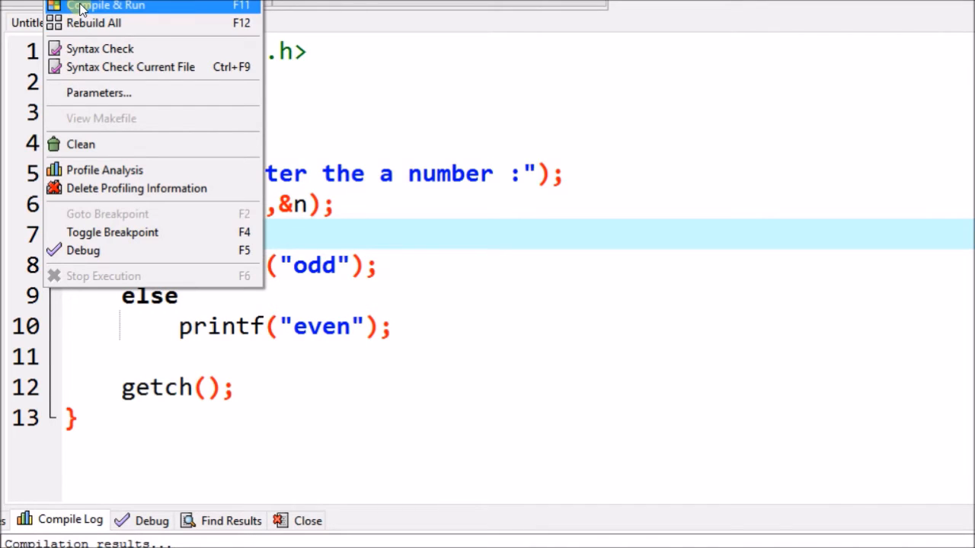
{"action": "left_click", "coordinate": [107, 6]}
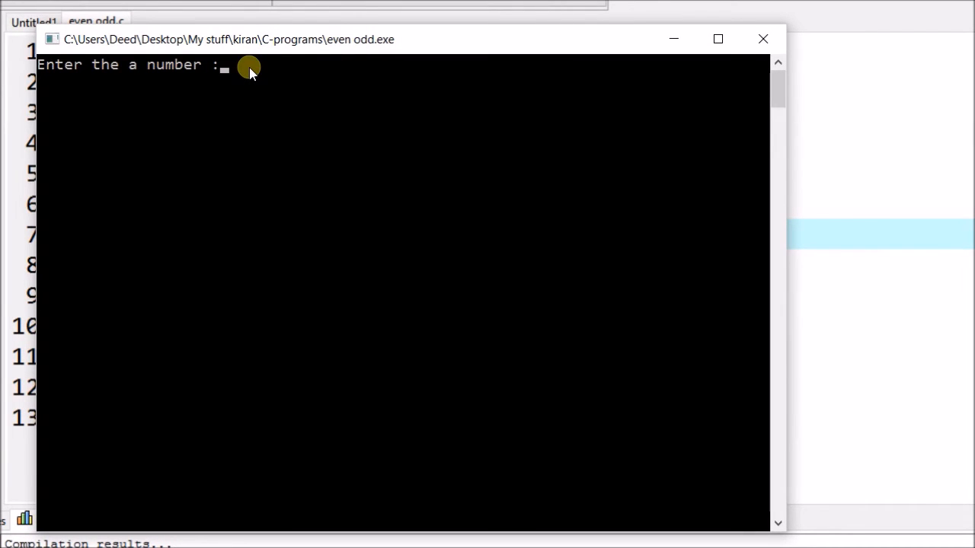
- Enter 85, get the answer 'odd', and close the console window
{"action": "type", "text": "85"}
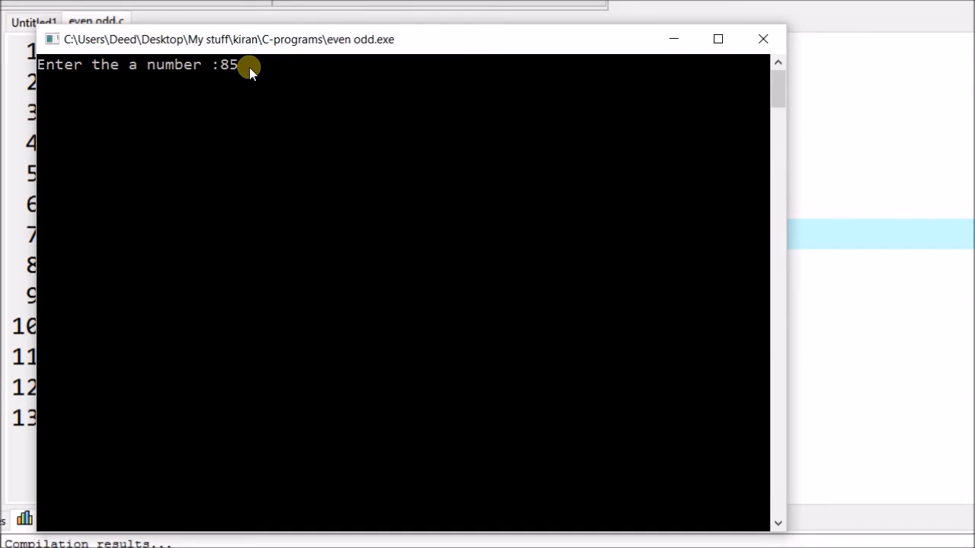
{"action": "key", "text": "enter"}
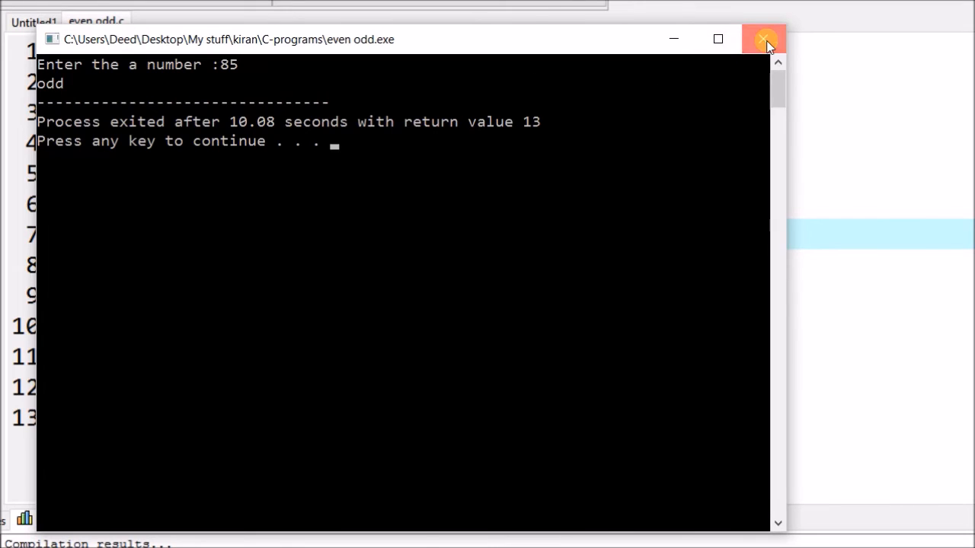
{"action": "left_click", "coordinate": [765, 40]}
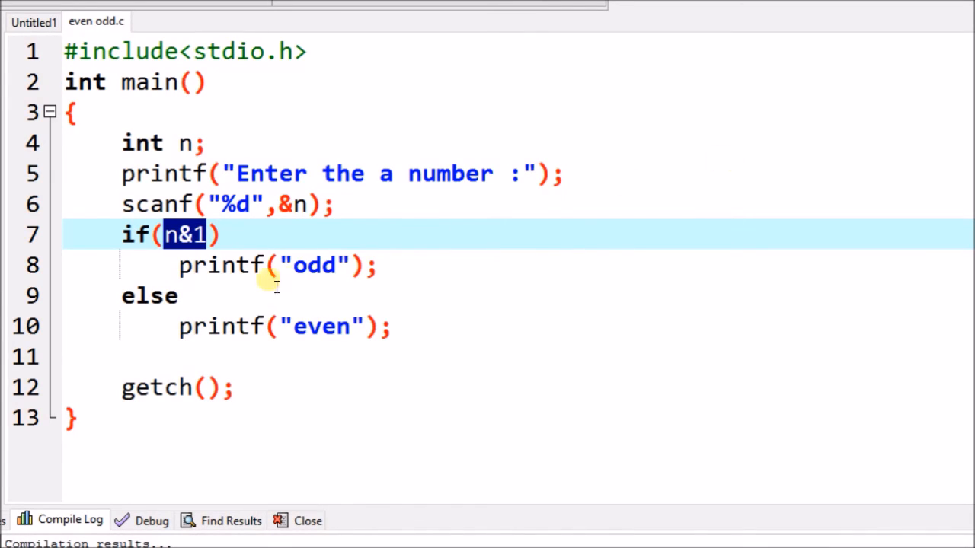
{"action": "mouse_move", "coordinate": [168, 242]}
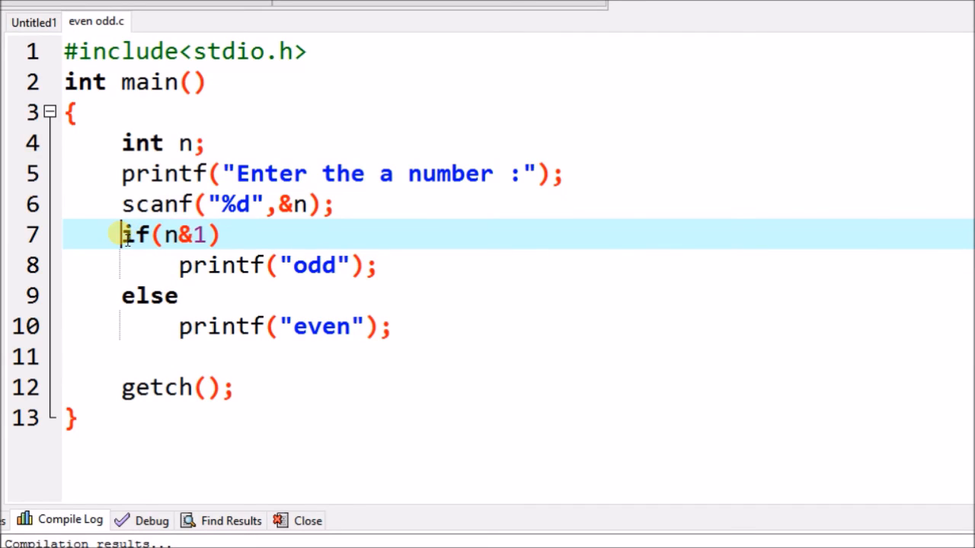
{"action": "left_click_drag", "start_coordinate": [122, 235], "coordinate": [217, 235]}
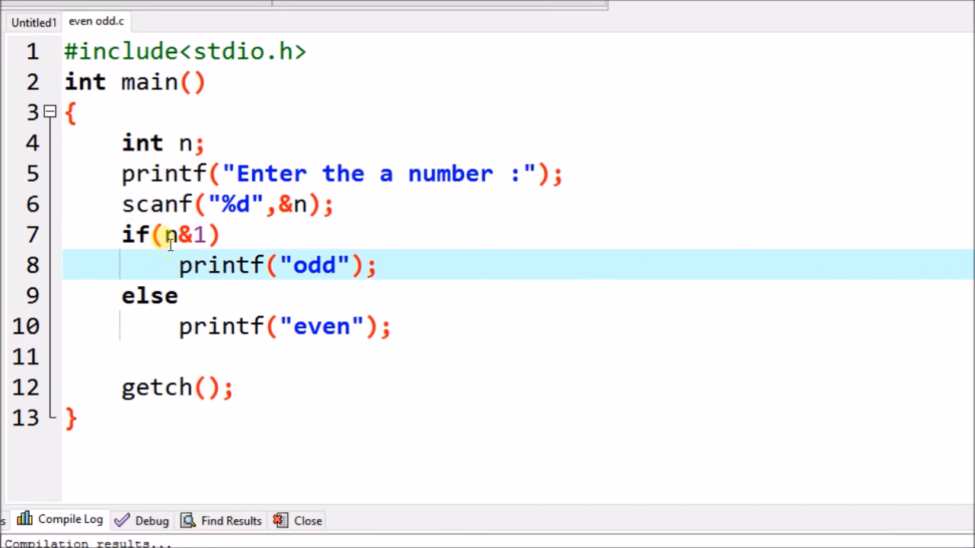
{"action": "double_click", "coordinate": [177, 235]}
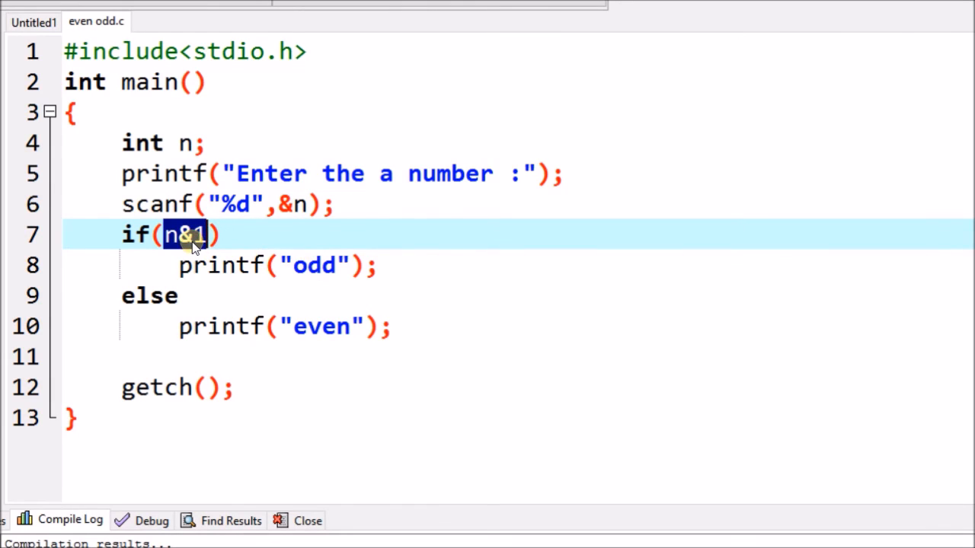
{"action": "mouse_move", "coordinate": [236, 328]}
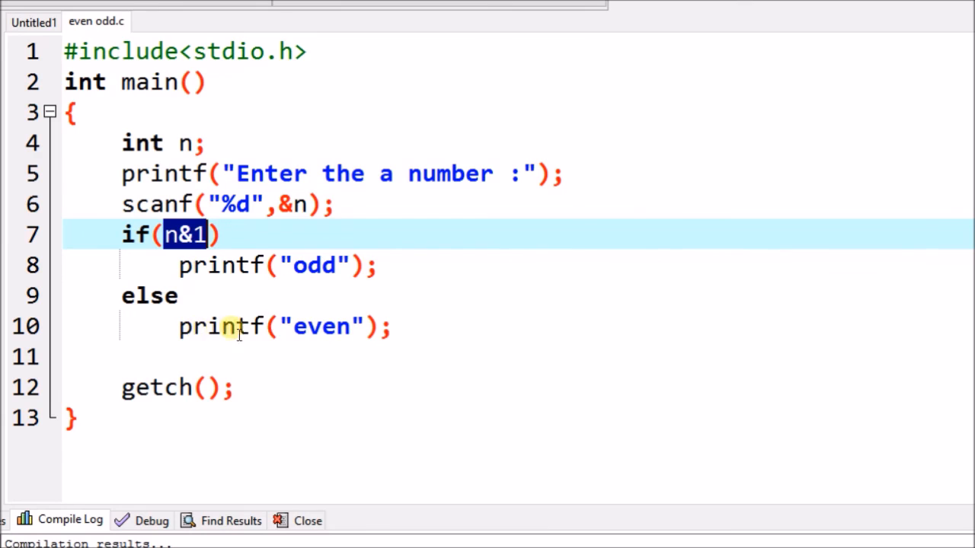